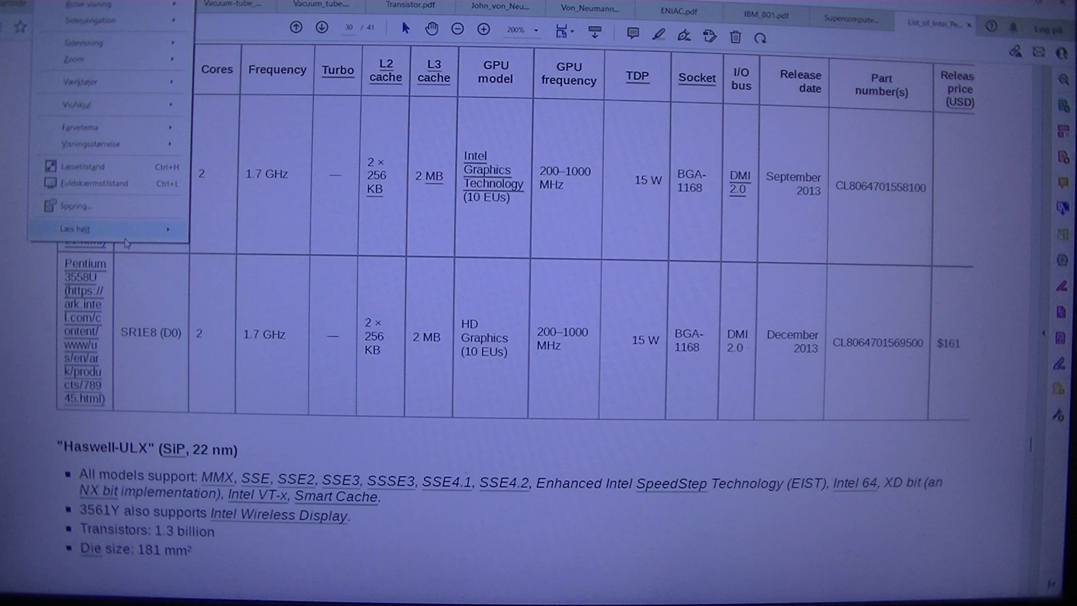
- Show the read-aloud options while the document sits at the Pentium 3560Y/3561Y table on page 31
left_click(76, 229)
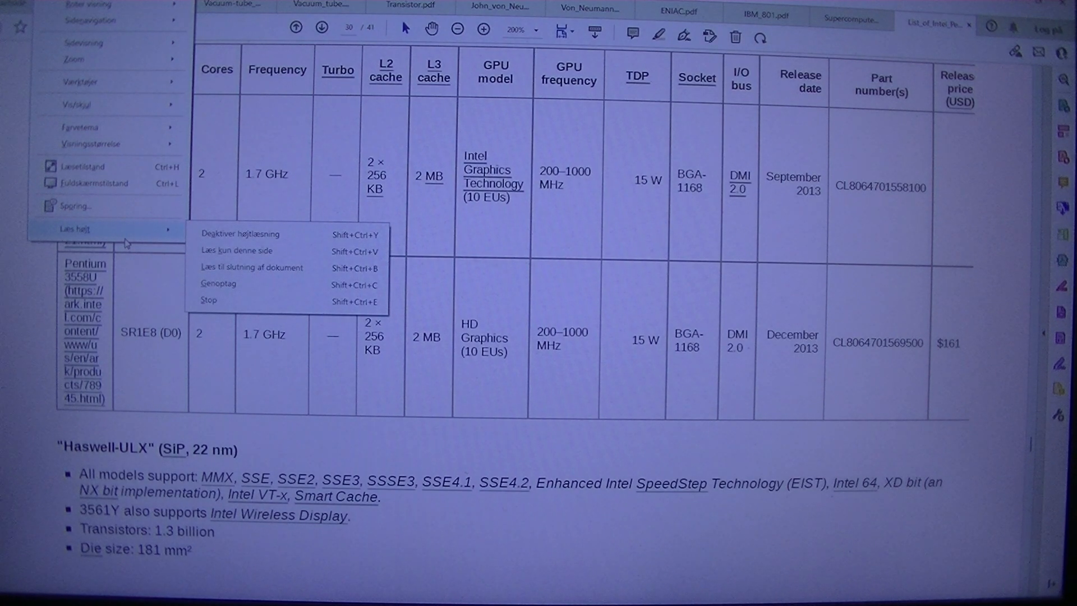
mouse_move(231, 284)
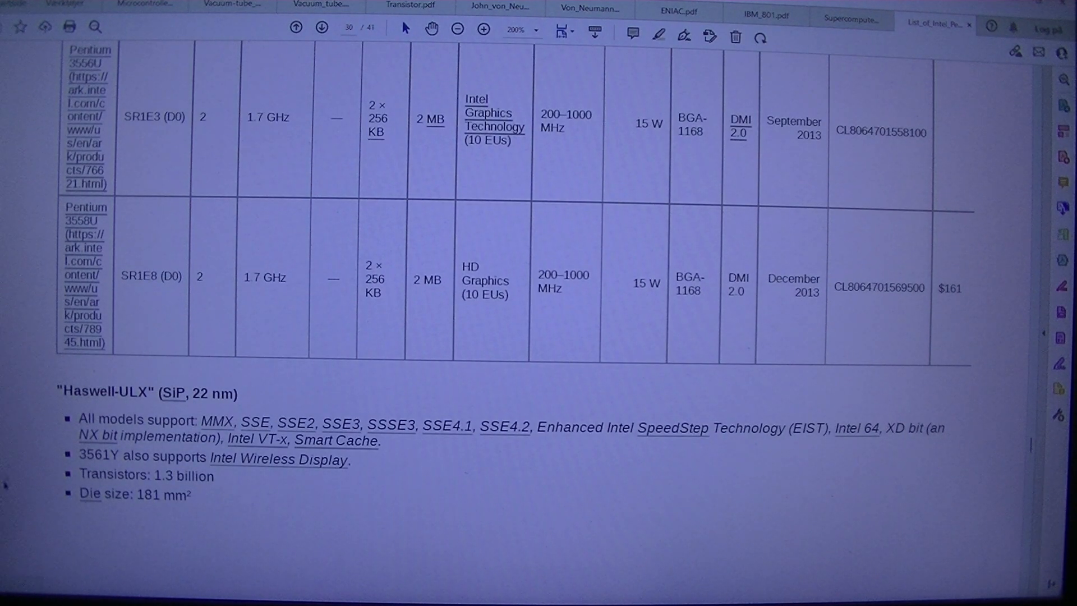
mouse_move(45, 433)
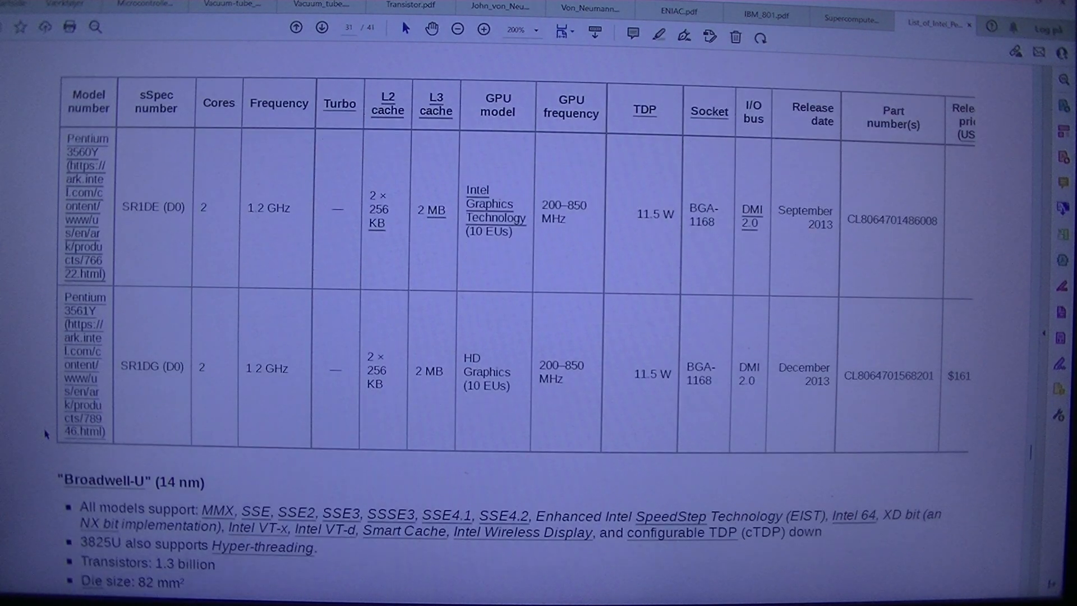
- Scroll down slightly to reveal the start of the Broadwell-U table below its section notes
scroll("down", 3)
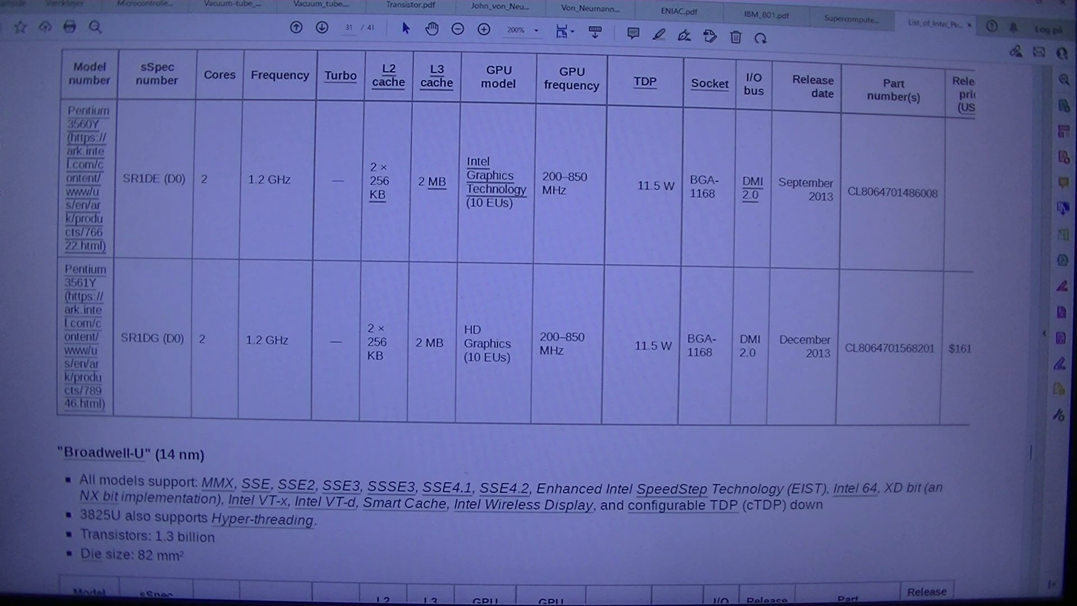
- Scroll through the Broadwell-U table to the Pentium 3805U and 3825U rows and the Silvermont heading
scroll("down", 3)
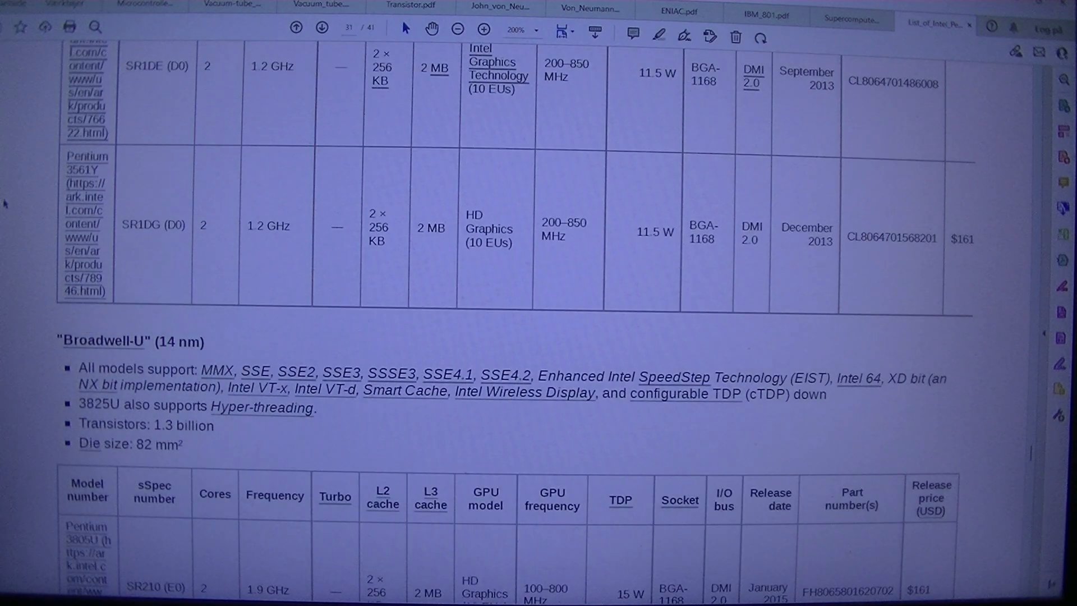
scroll("down", 3)
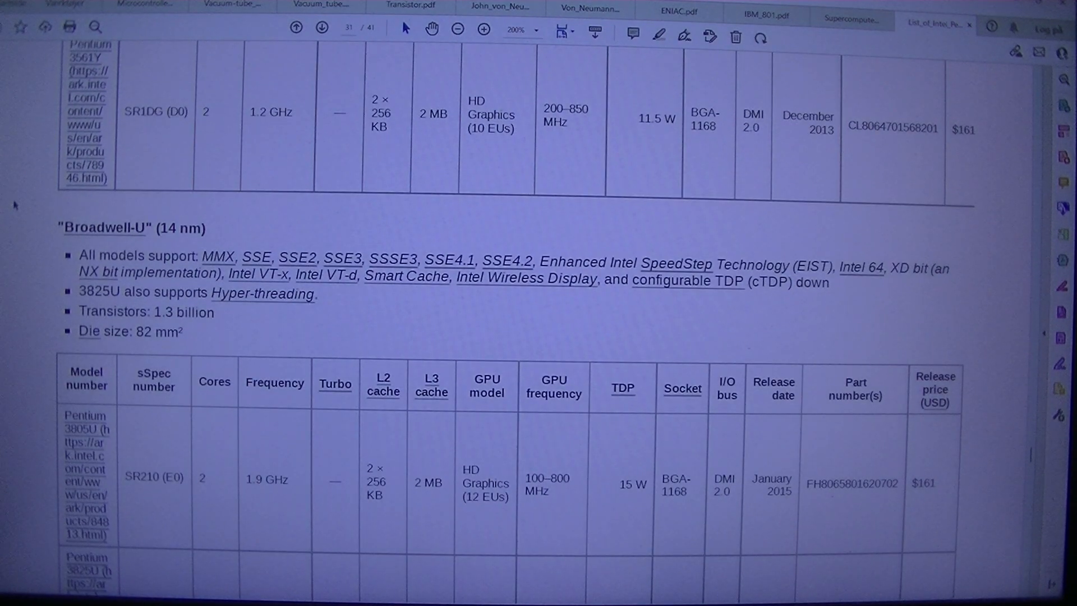
scroll("down", 3)
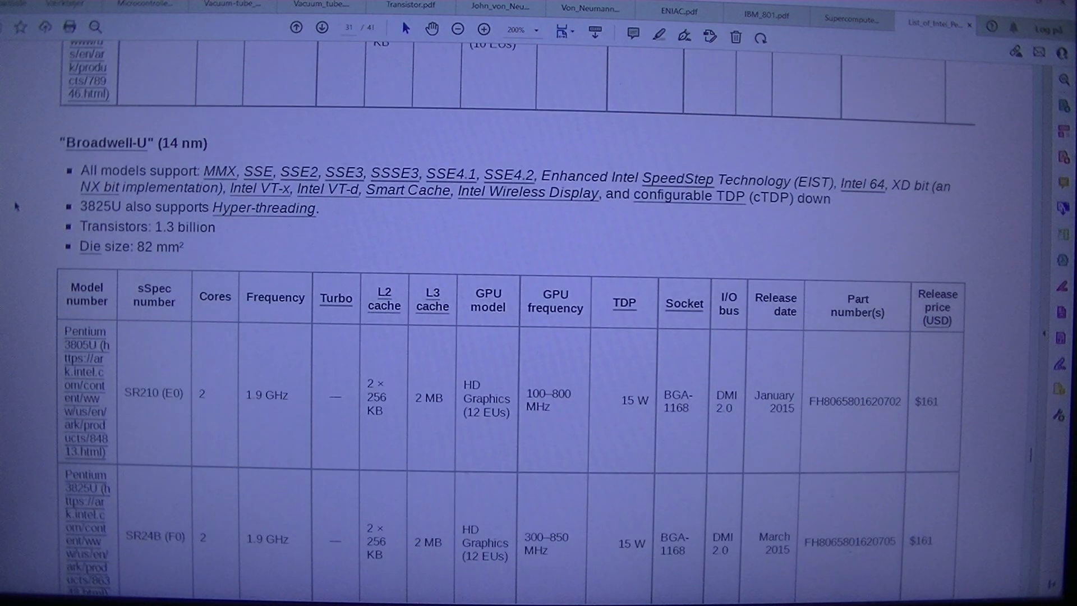
scroll("down", 3)
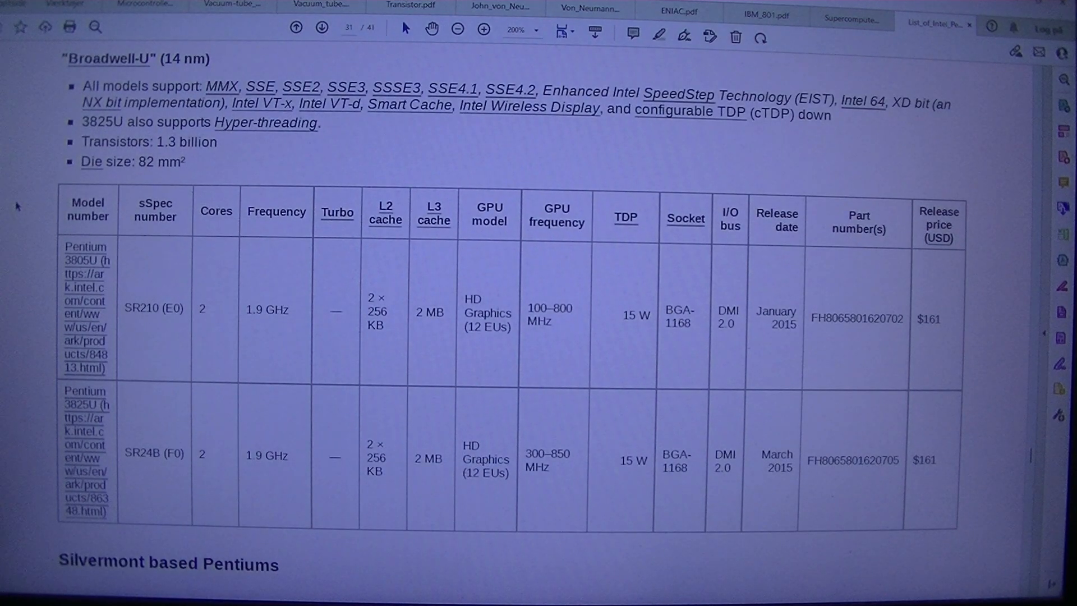
mouse_move(11, 326)
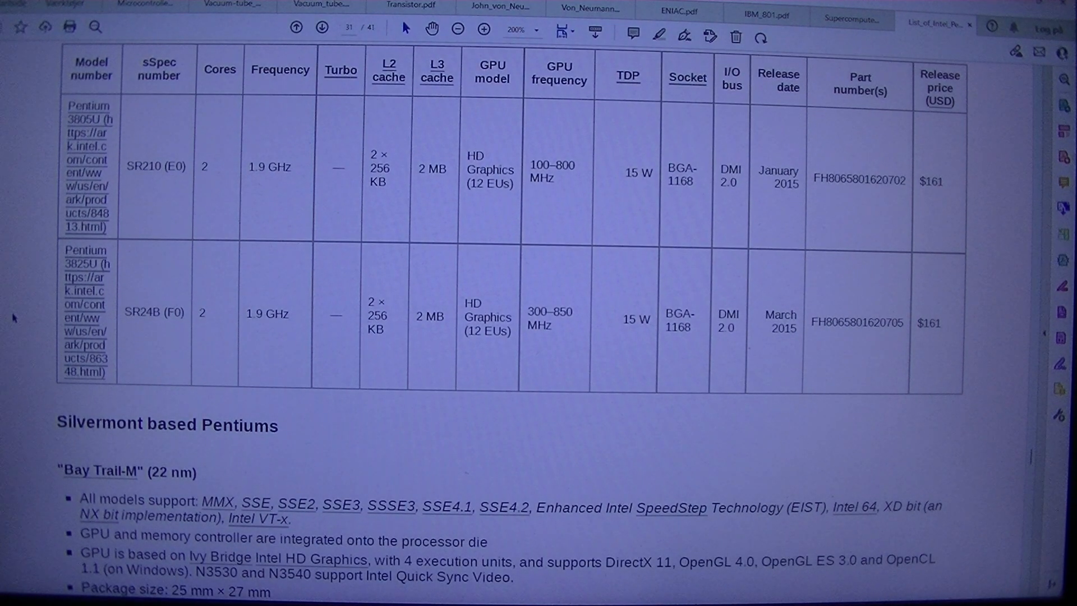
- Scroll down to show the Bay Trail-M notes in full, including transistor count and die size
scroll("down", 3)
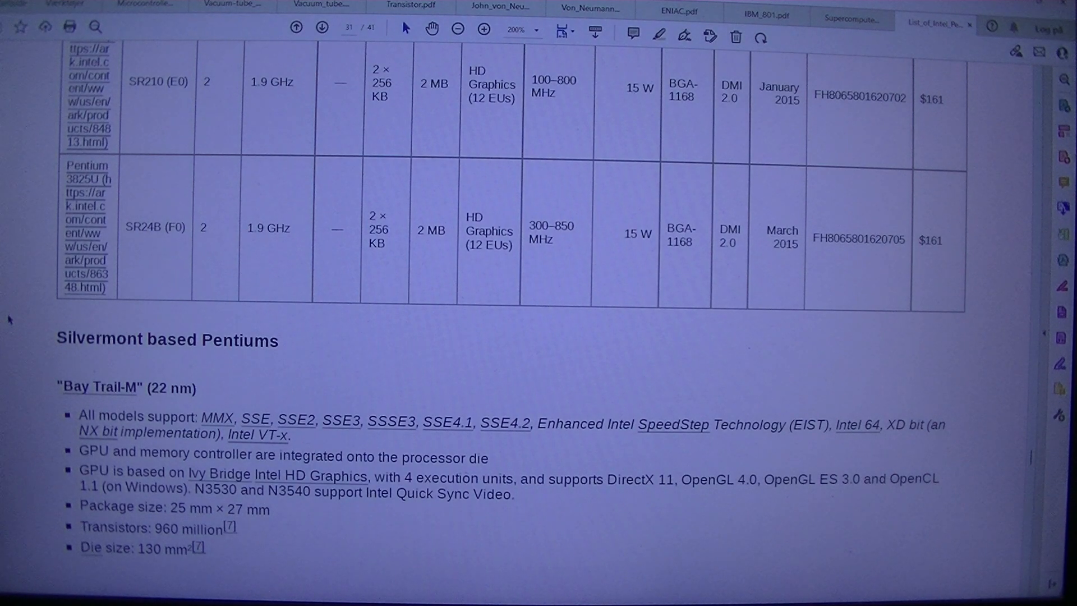
- Scroll page 32 through the Bay Trail-M table to Pentium N3540 and the Airmont heading
left_click(322, 28)
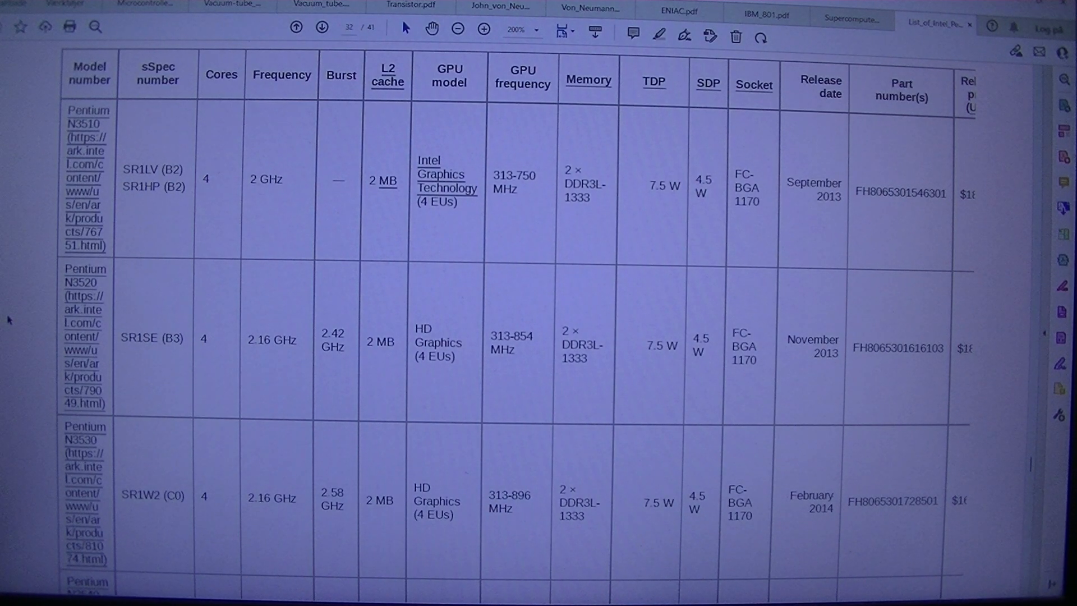
scroll("down", 3)
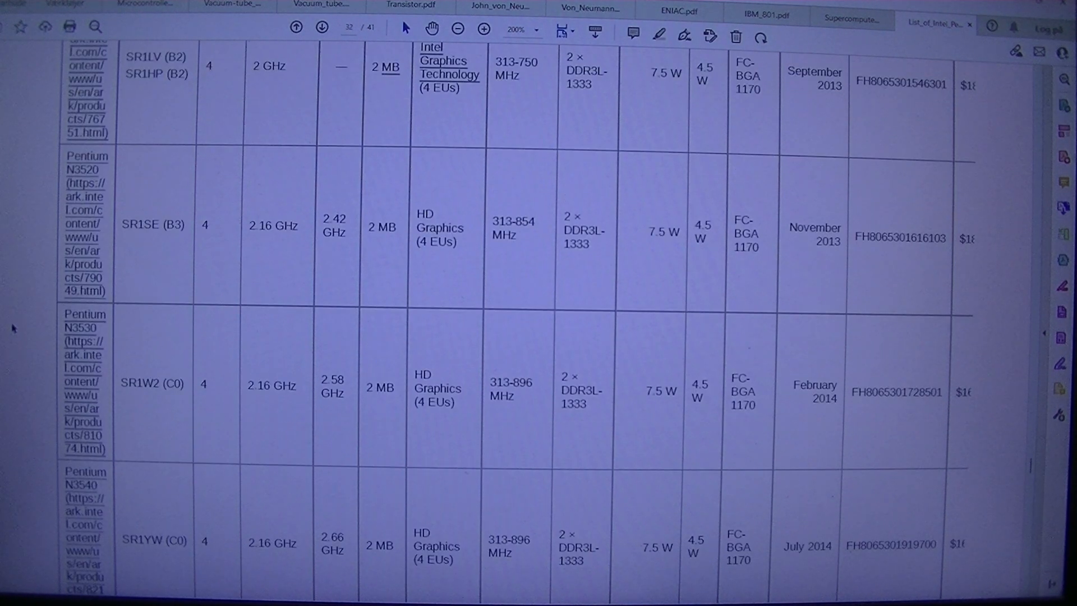
scroll("down", 3)
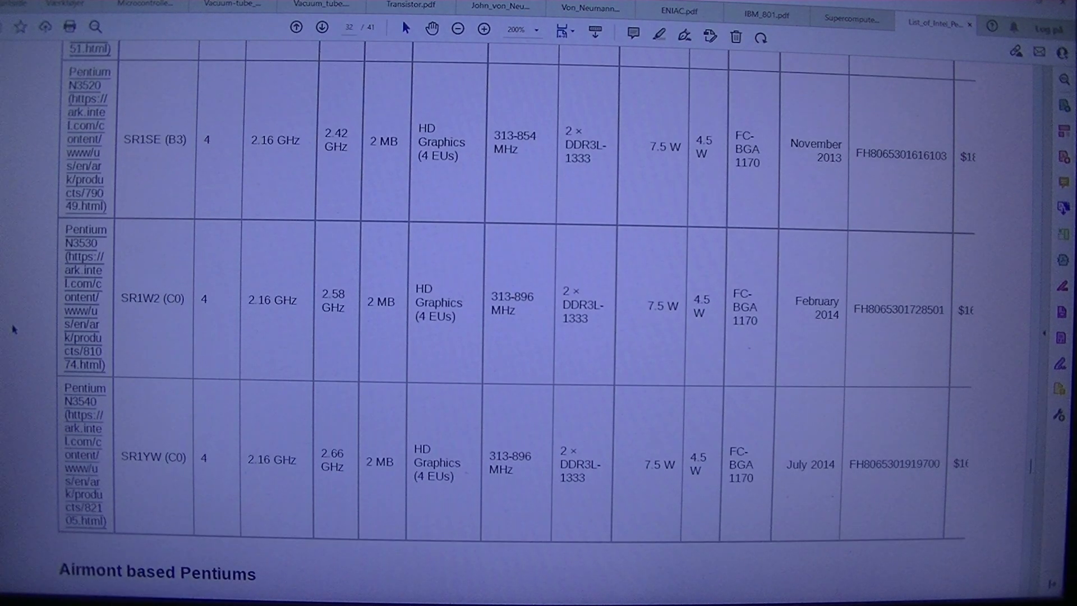
mouse_move(36, 345)
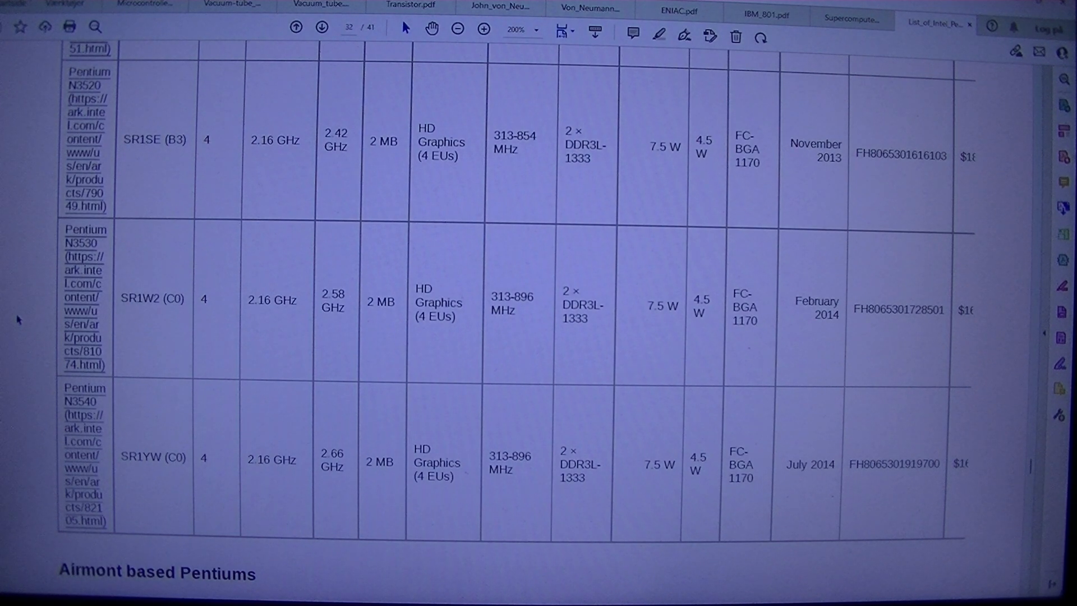
- Scroll to the Airmont Braswell notes and the table's first rows, Pentium N3700 and N3710
scroll("down", 3)
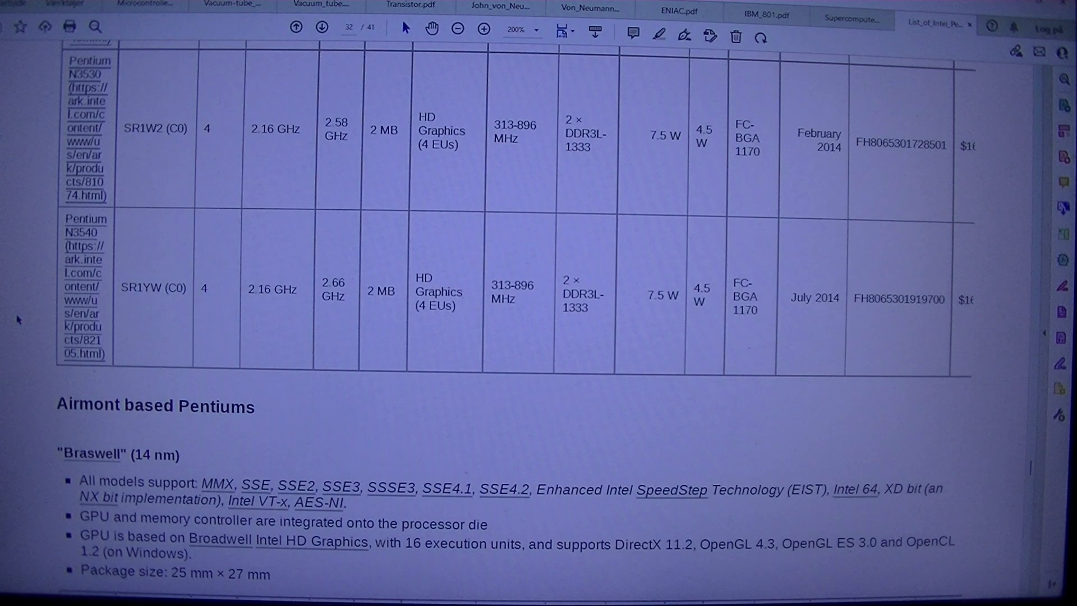
scroll("down", 3)
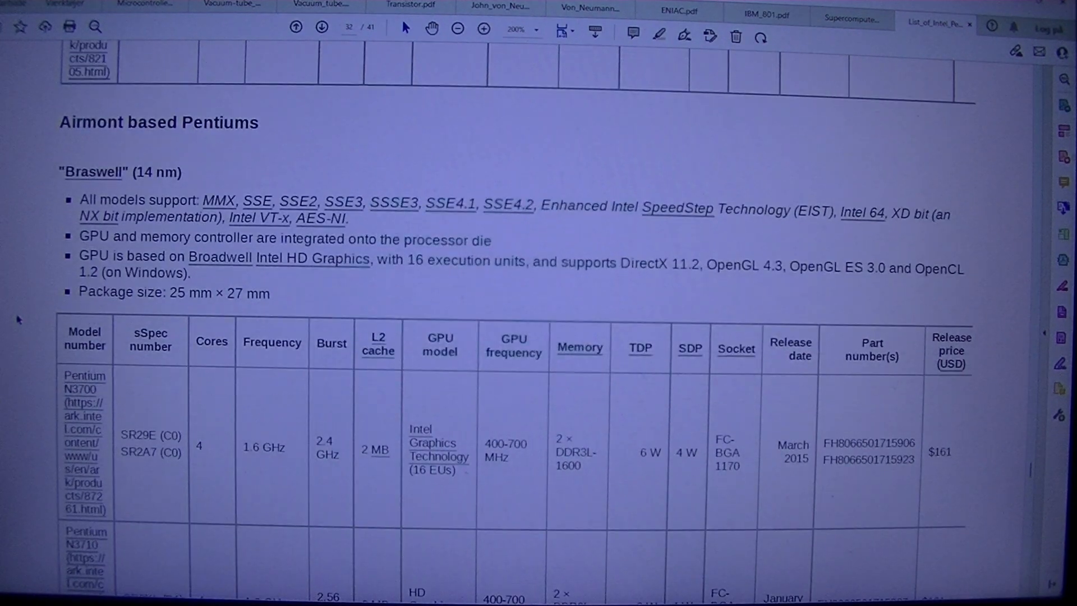
scroll("down", 3)
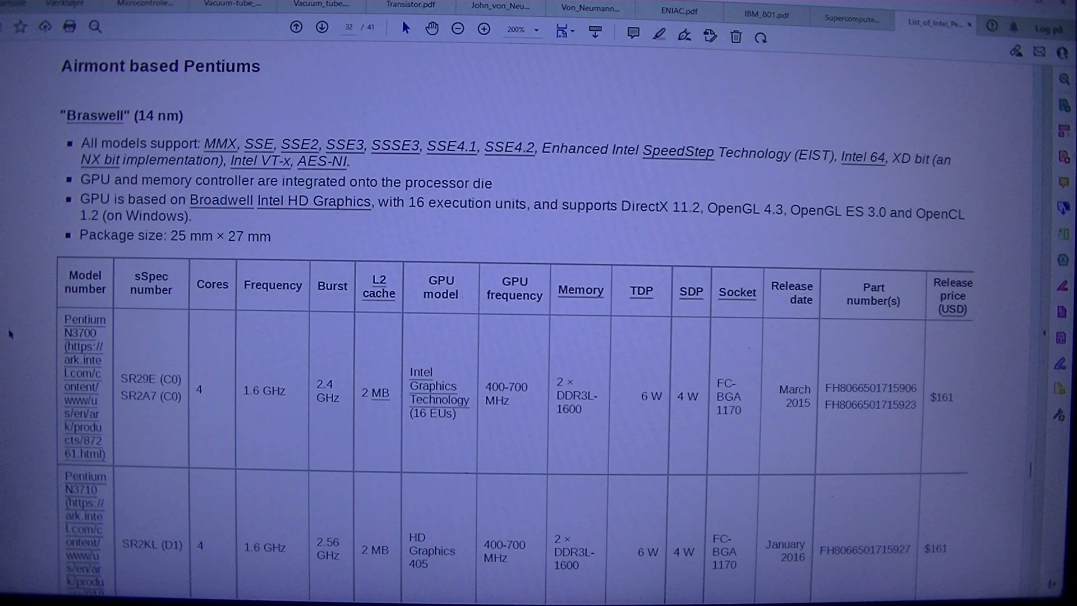
mouse_move(17, 352)
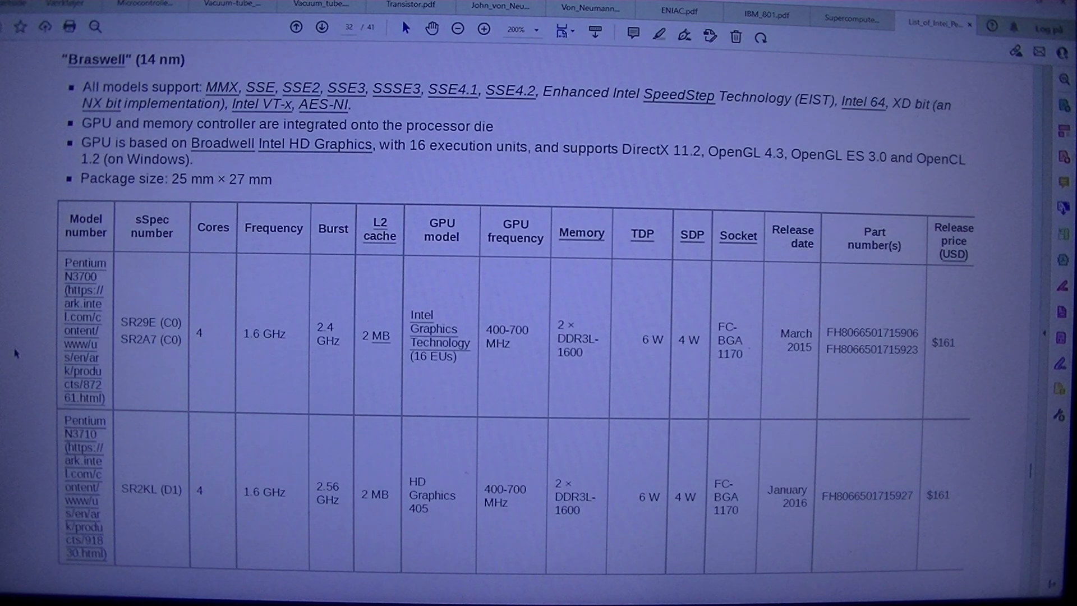
mouse_move(19, 461)
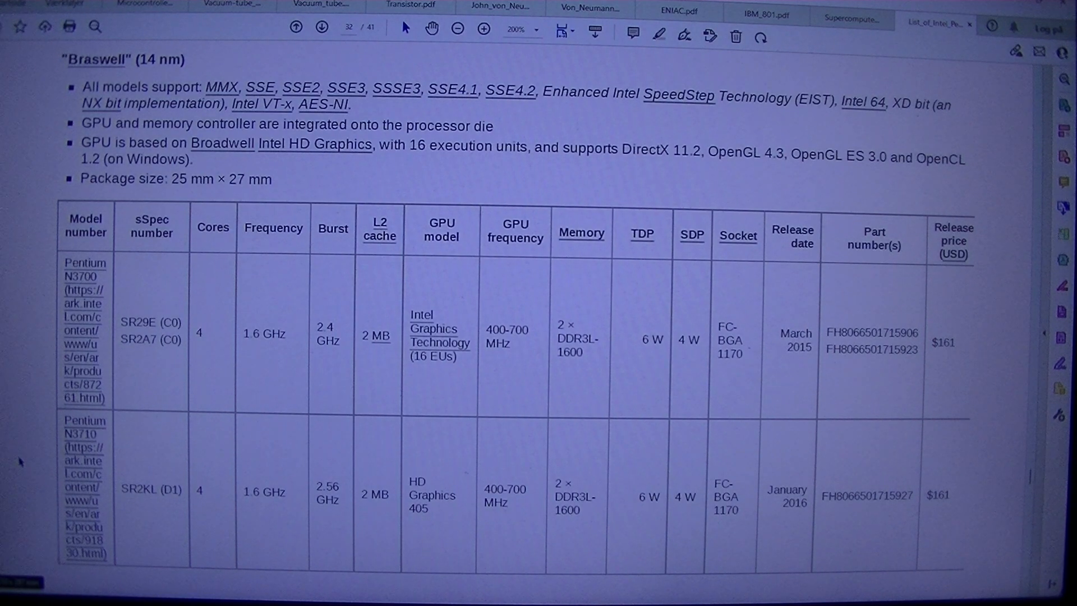
- Advance to page 33 showing the Skylake-U table with Pentium 4405U and the Skylake-Y heading
left_click(322, 28)
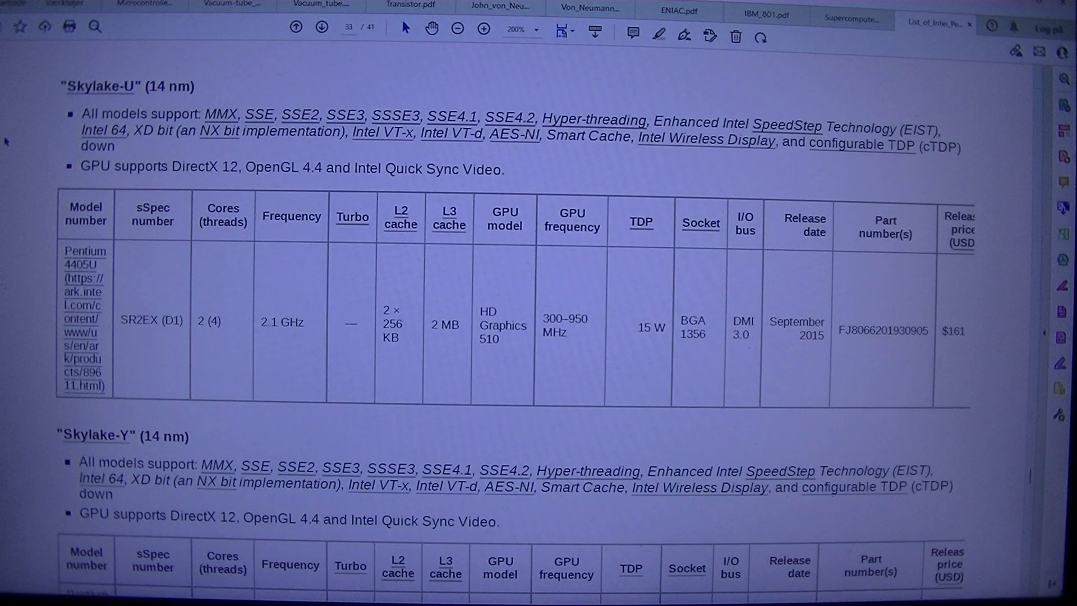
- Scroll past Skylake-Y to the Goldmont Apollo Lake table with Pentium N4200 and the Gemini Lake heading
scroll("down", 3)
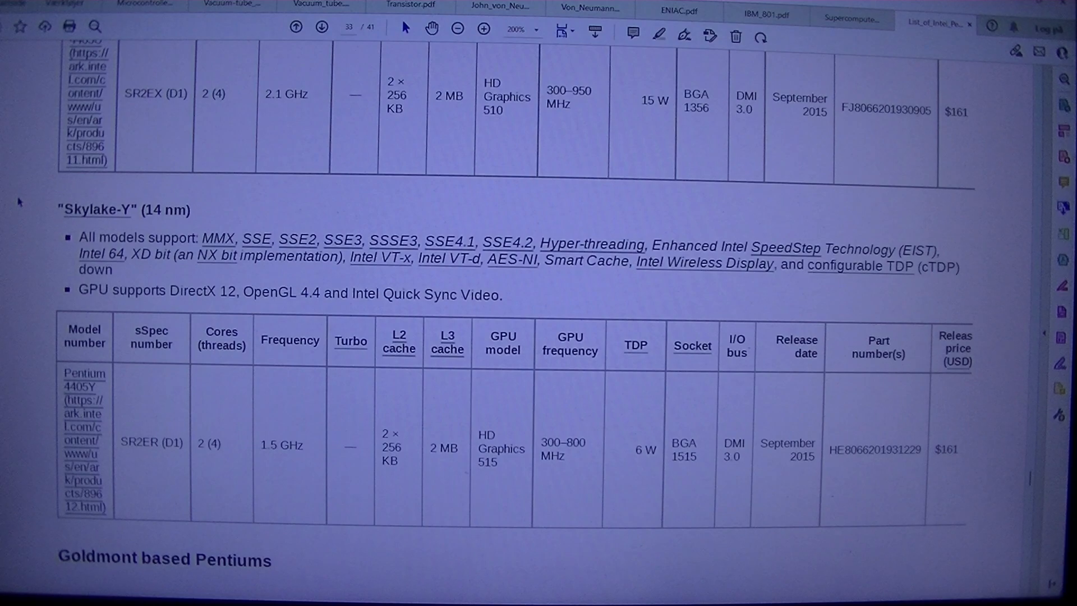
scroll("down", 3)
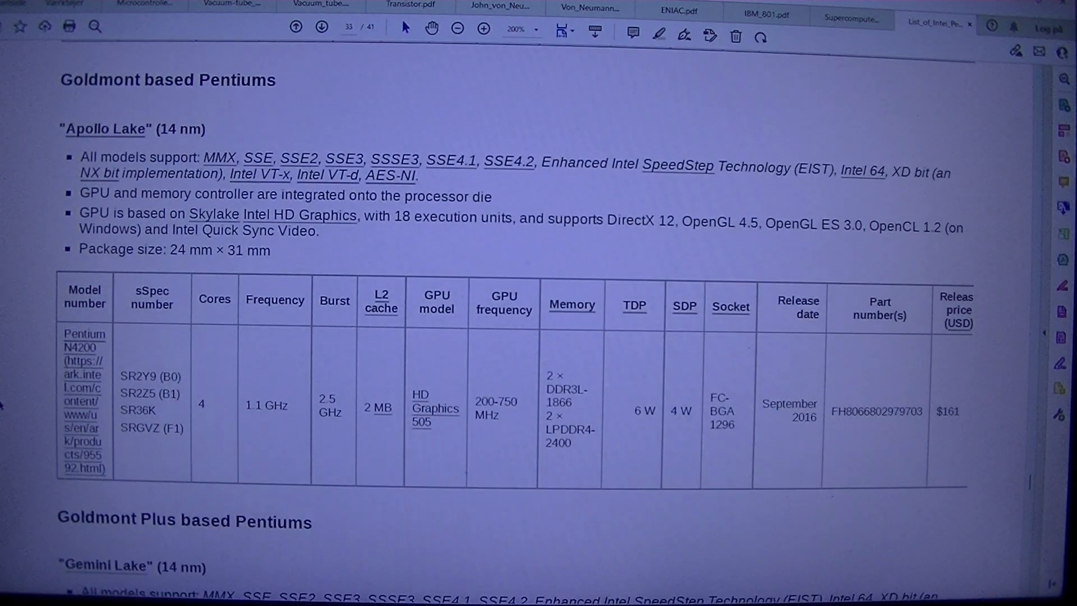
scroll("down", 3)
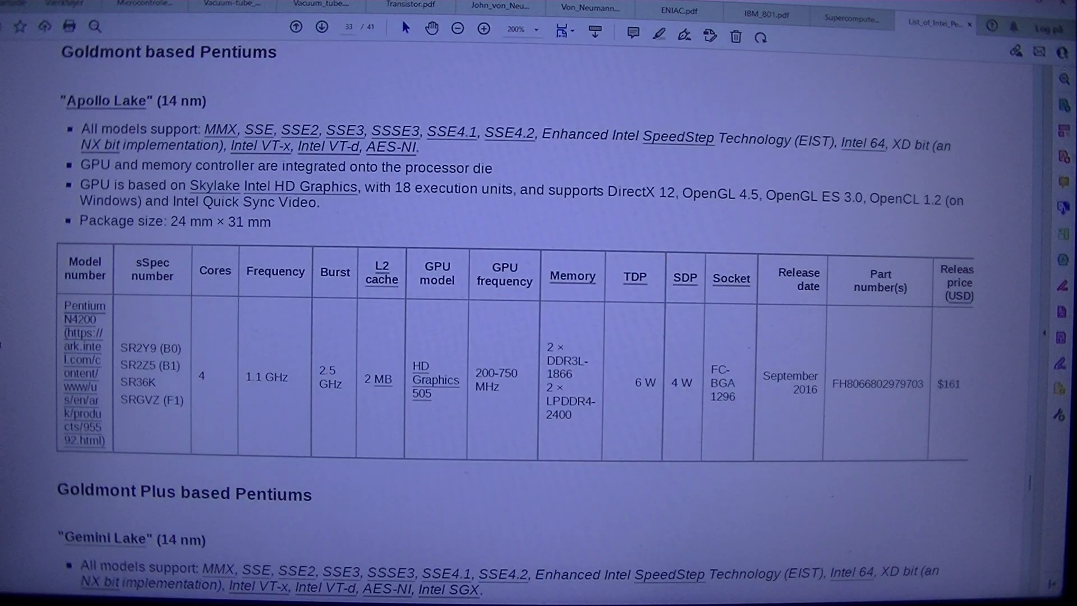